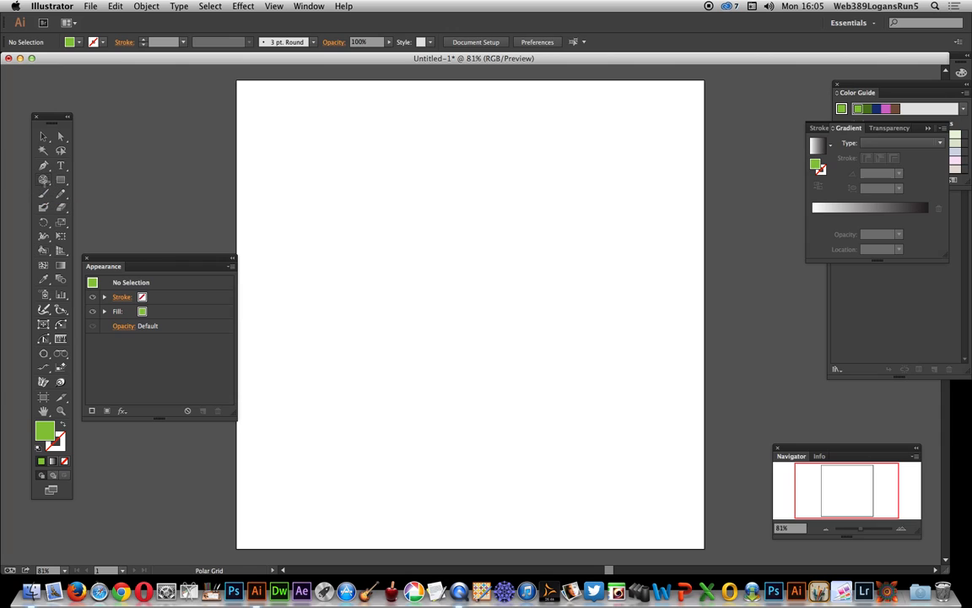
Drag out a page-filling polar grid with 5 concentric rings and 12 radial dividers.
{"action": "left_click", "coordinate": [44, 166]}
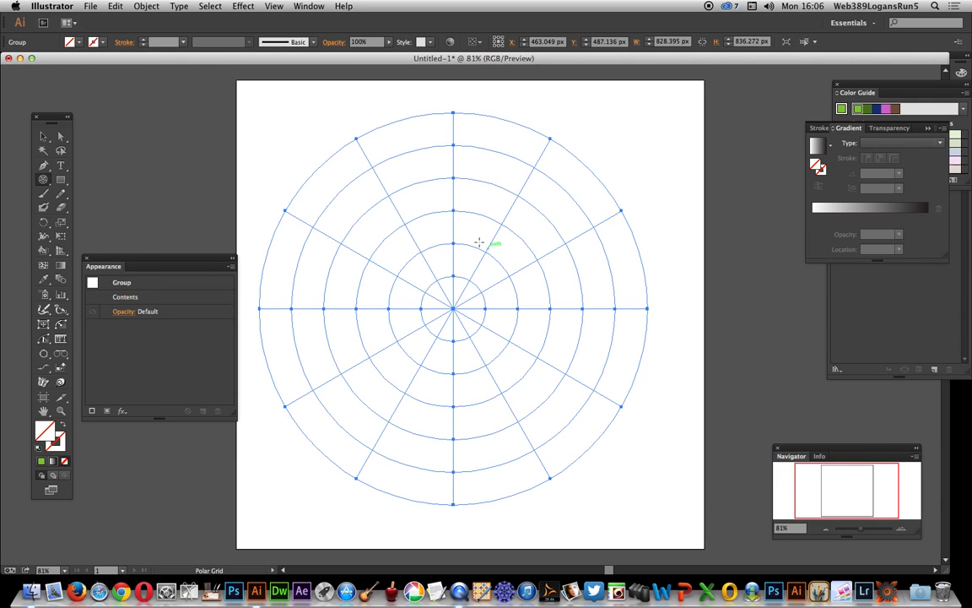
{"action": "mouse_move", "coordinate": [559, 456]}
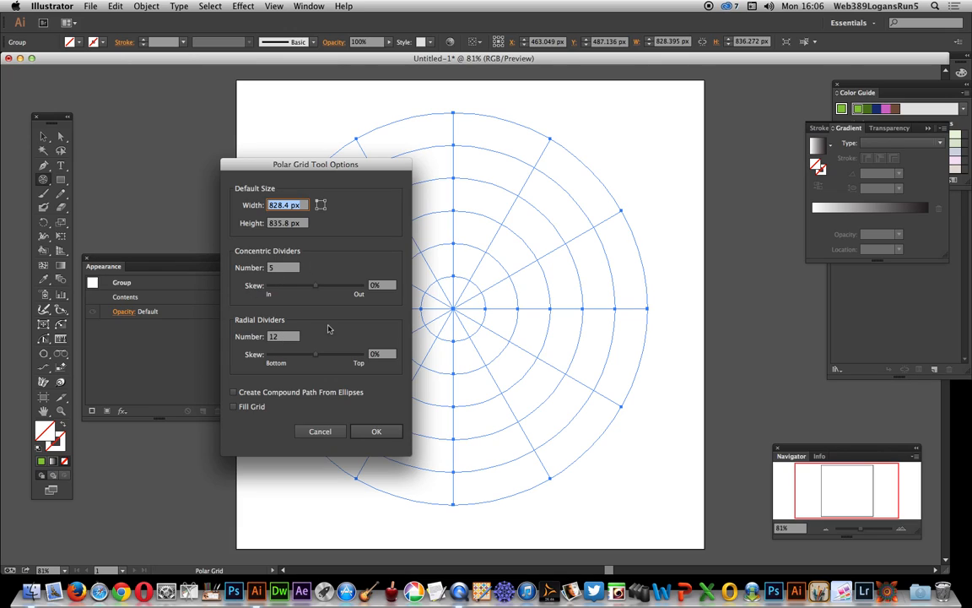
{"action": "left_click", "coordinate": [377, 431]}
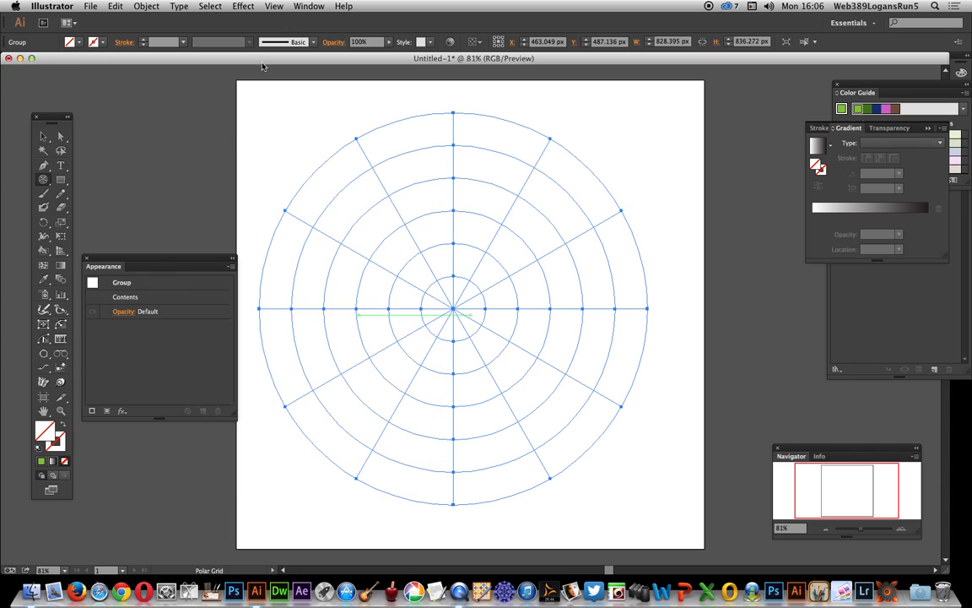
Give the grid a dark 6 pt stroke and expand its fill and stroke into outlines.
{"action": "left_click", "coordinate": [94, 42]}
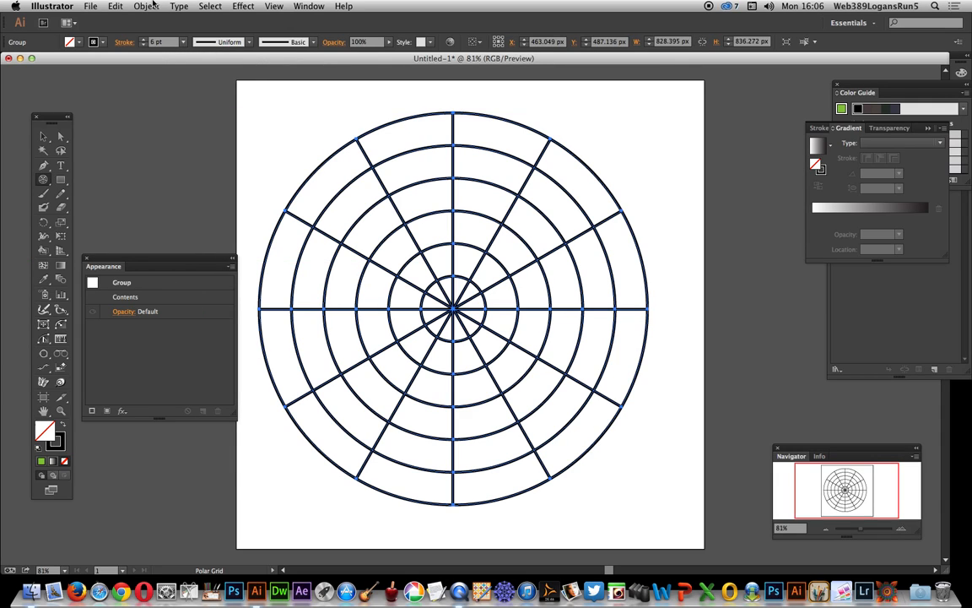
{"action": "left_click", "coordinate": [145, 6]}
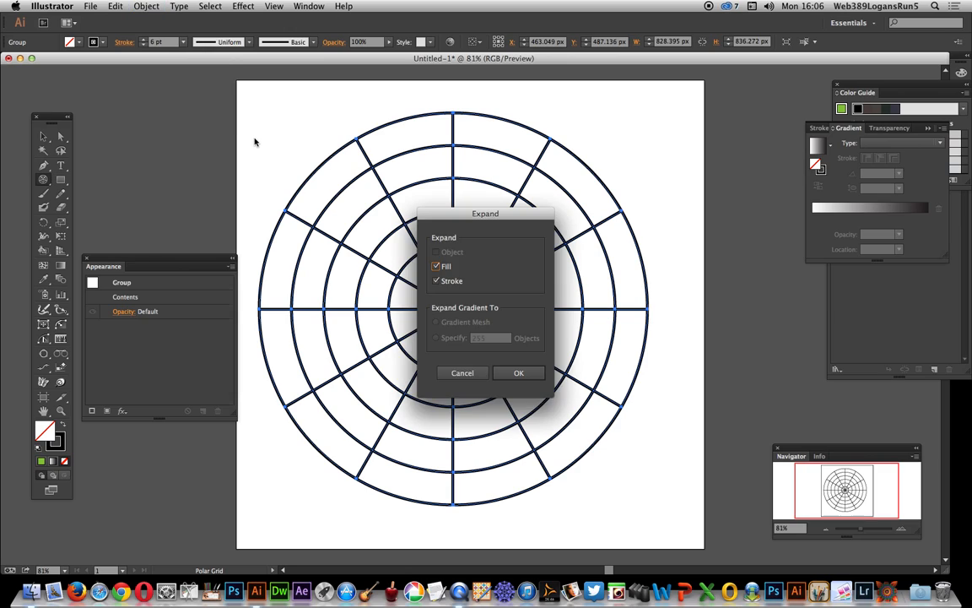
{"action": "left_click", "coordinate": [518, 372]}
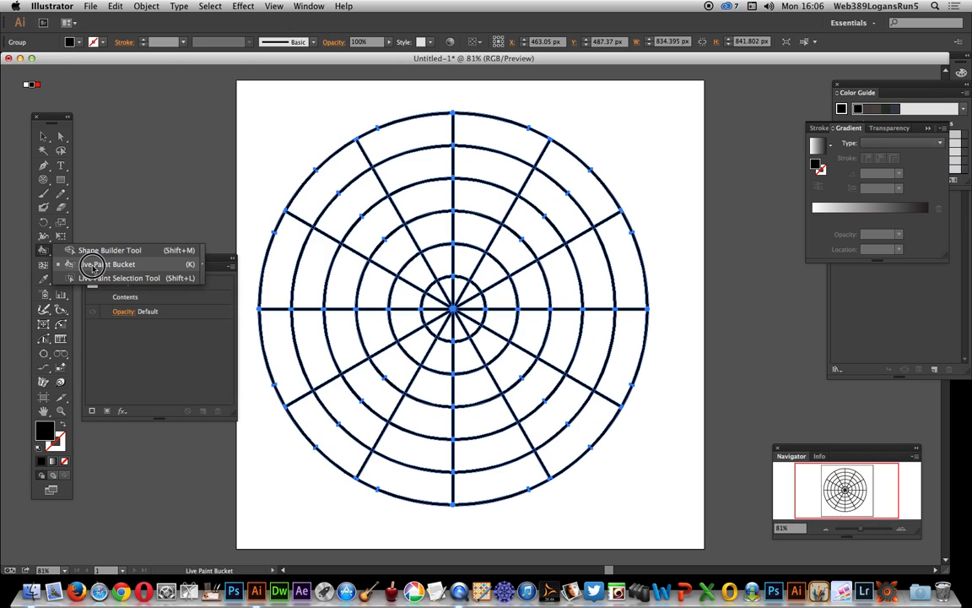
Paint wedge cells left of centre black with the Live Paint Bucket.
{"action": "left_click", "coordinate": [107, 264]}
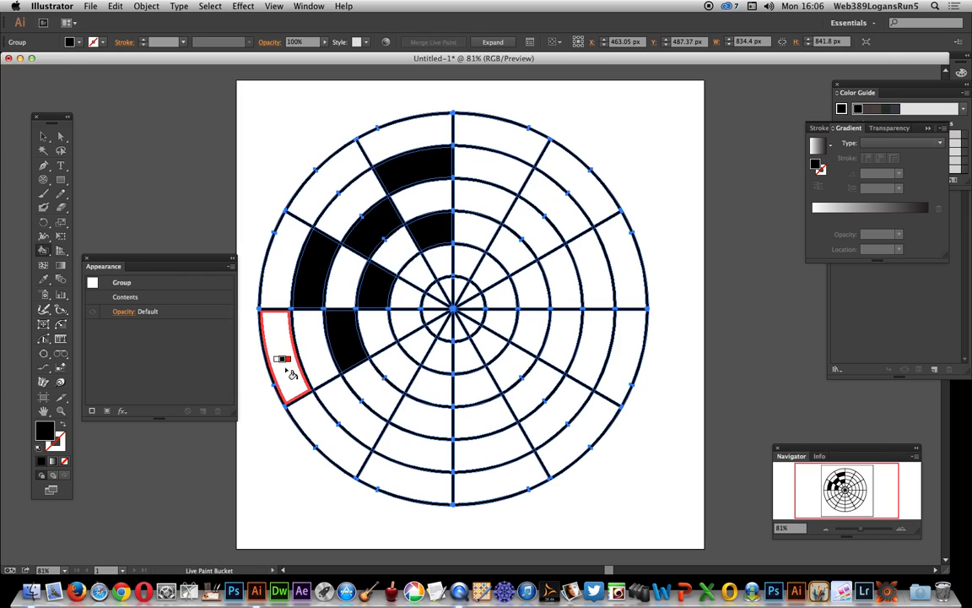
{"action": "left_click", "coordinate": [397, 143]}
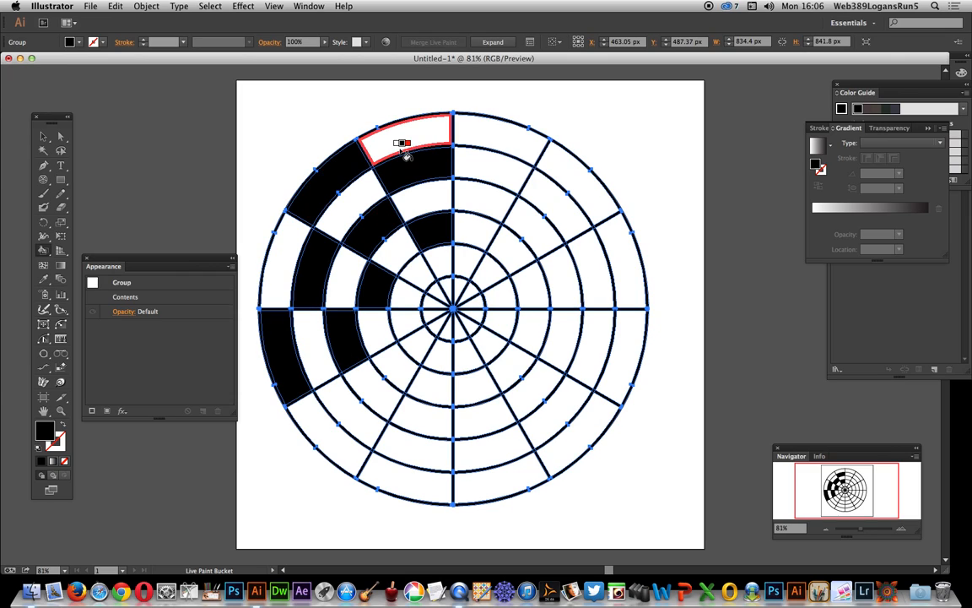